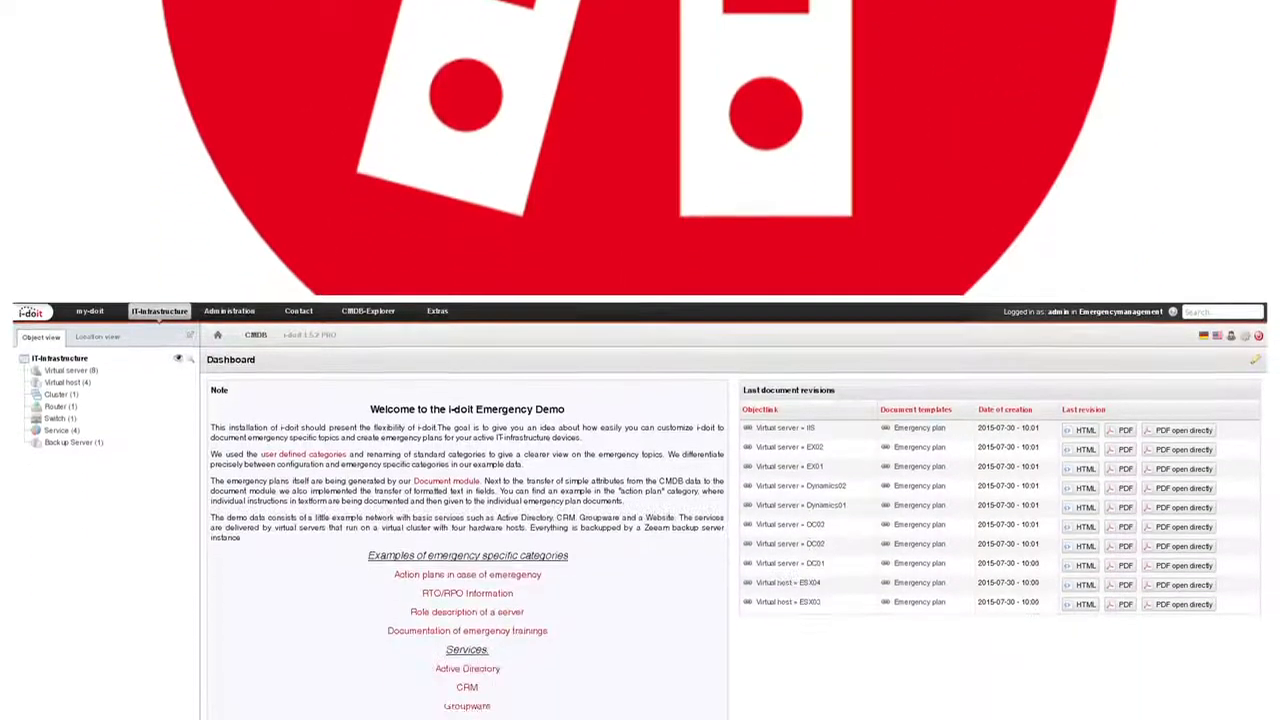
Scroll up the Active Directory dependency map to view the DC01 branch and ESX Cluster
{"action": "scroll", "scroll_direction": "up", "scroll_amount": 3}
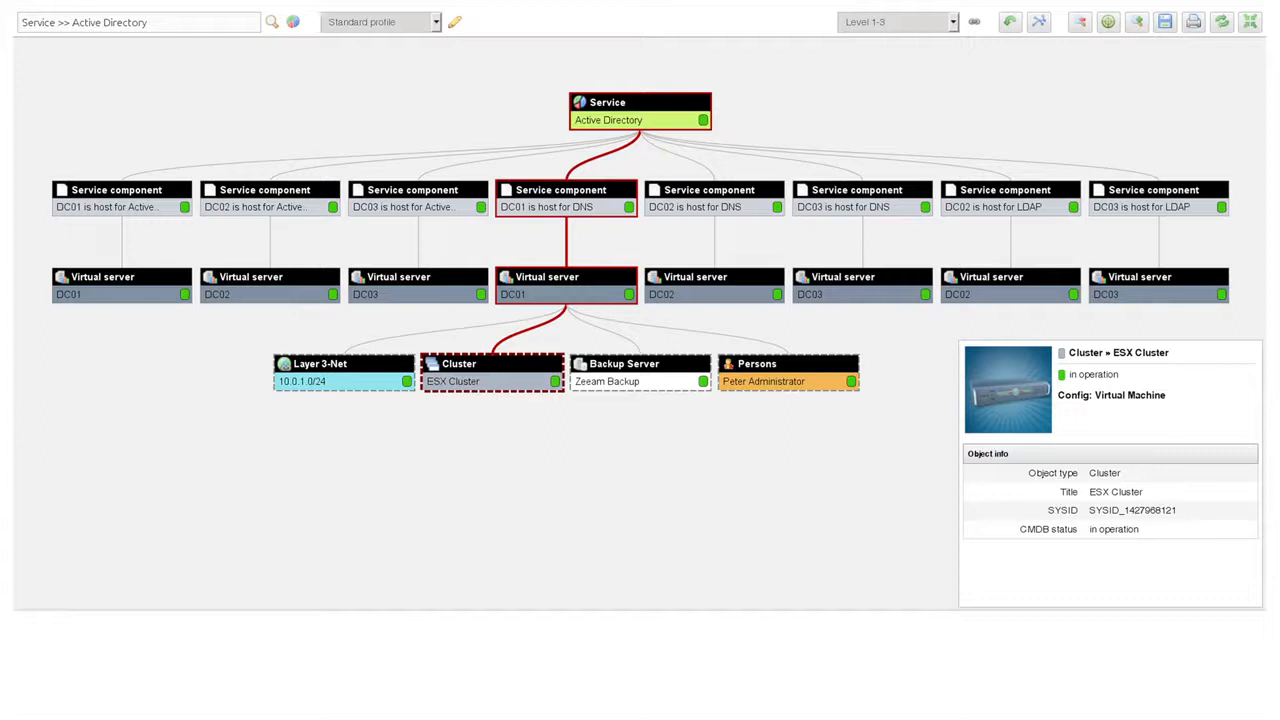
Browse the Dublin and London location tree, then return to the IT-infrastructure object types
{"action": "left_click", "coordinate": [200, 32]}
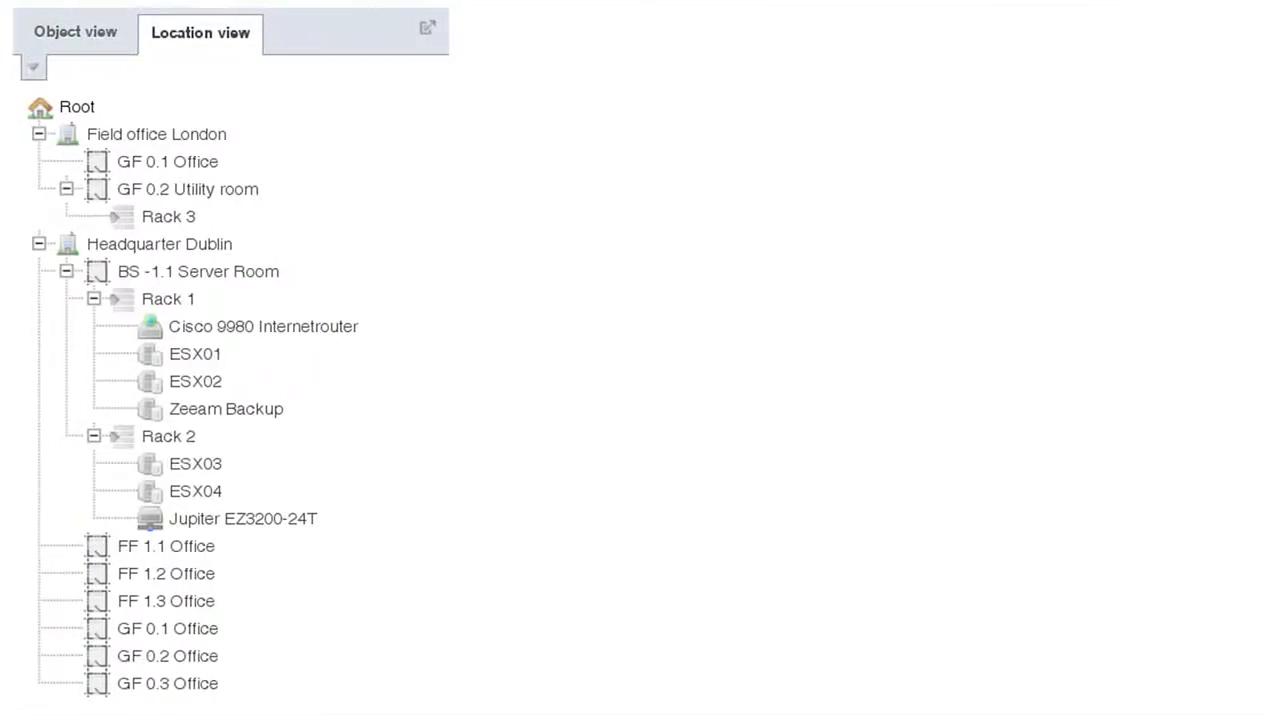
{"action": "left_click", "coordinate": [75, 32]}
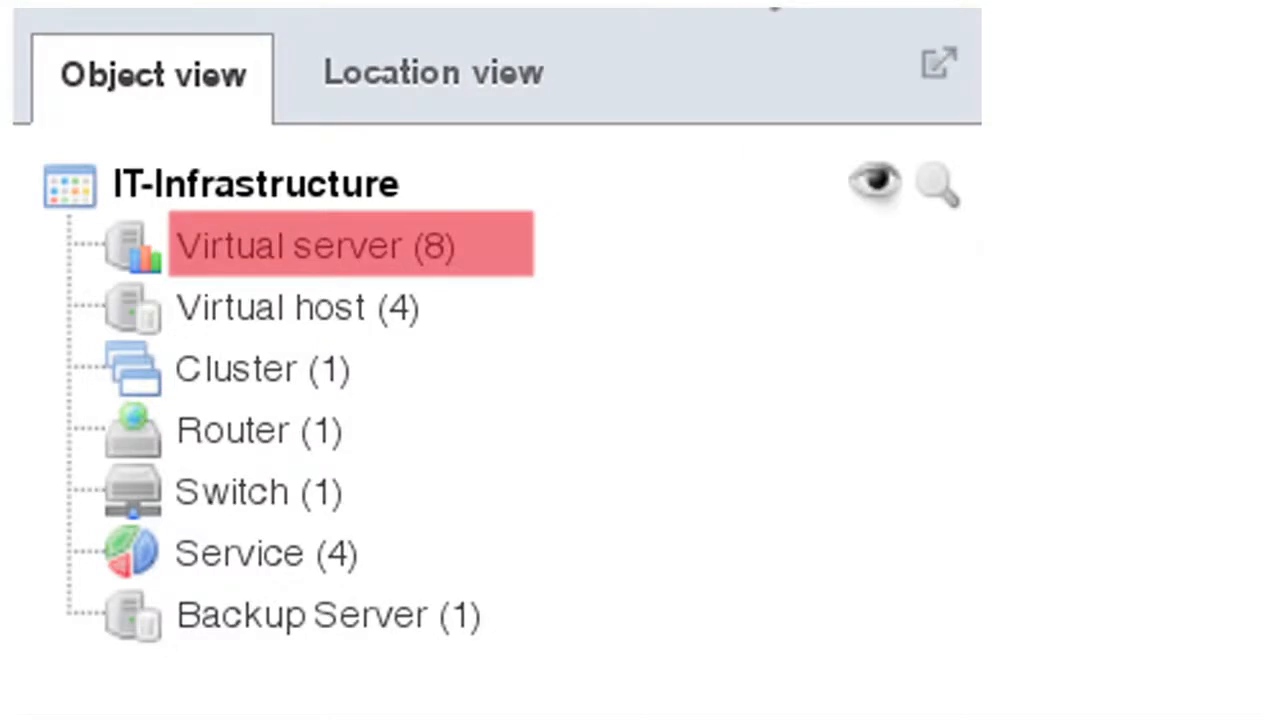
Open DC01 and browse its host address, software assignment and contact assignment categories
{"action": "left_click", "coordinate": [238, 553]}
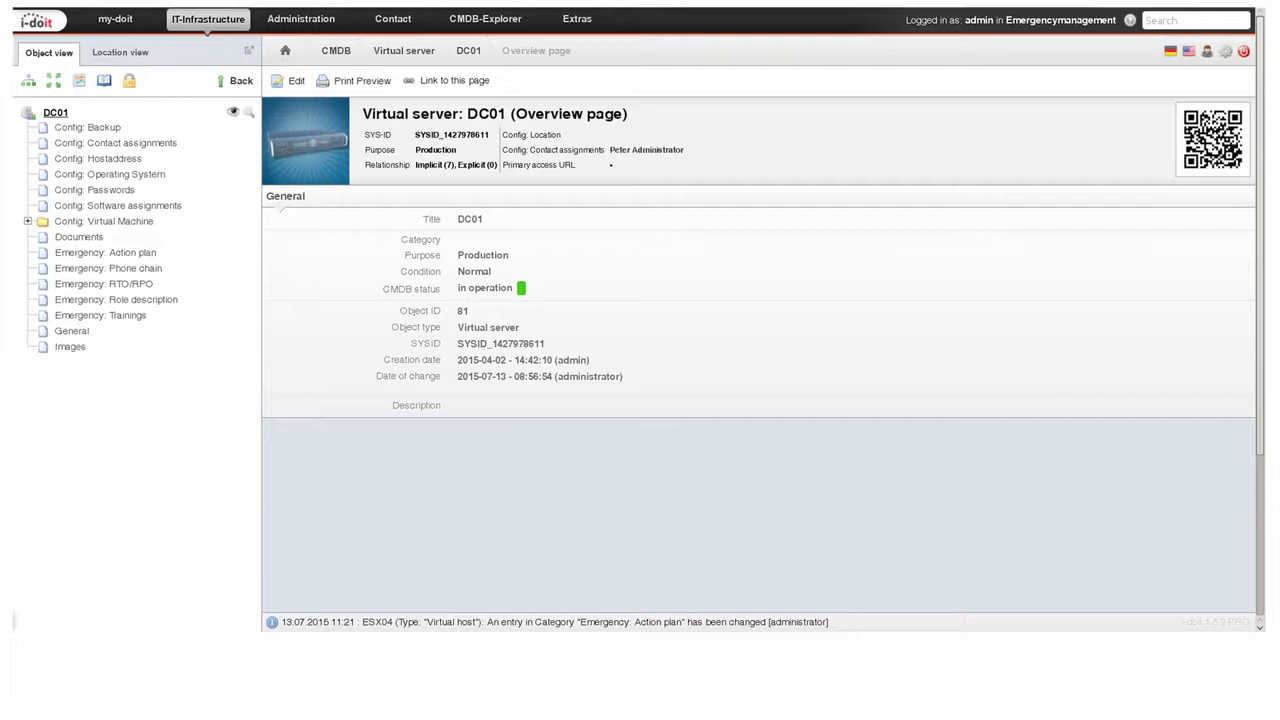
{"action": "left_click", "coordinate": [101, 159]}
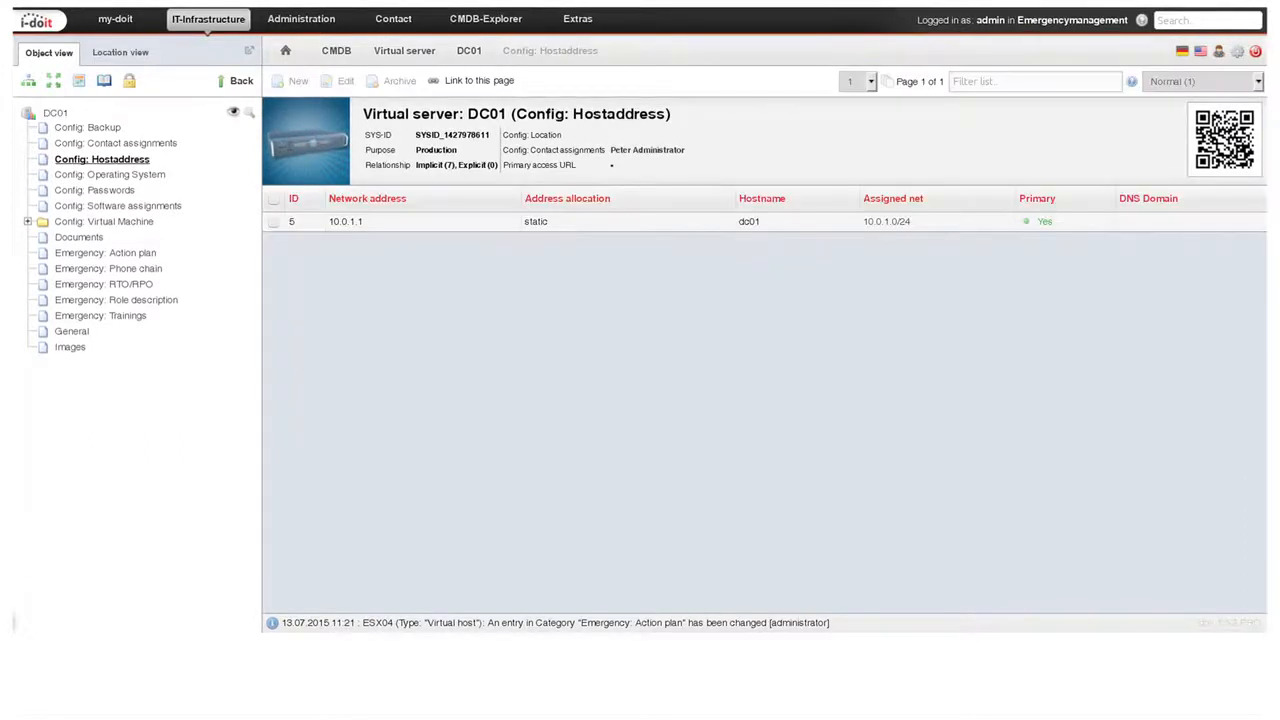
{"action": "left_click", "coordinate": [124, 206]}
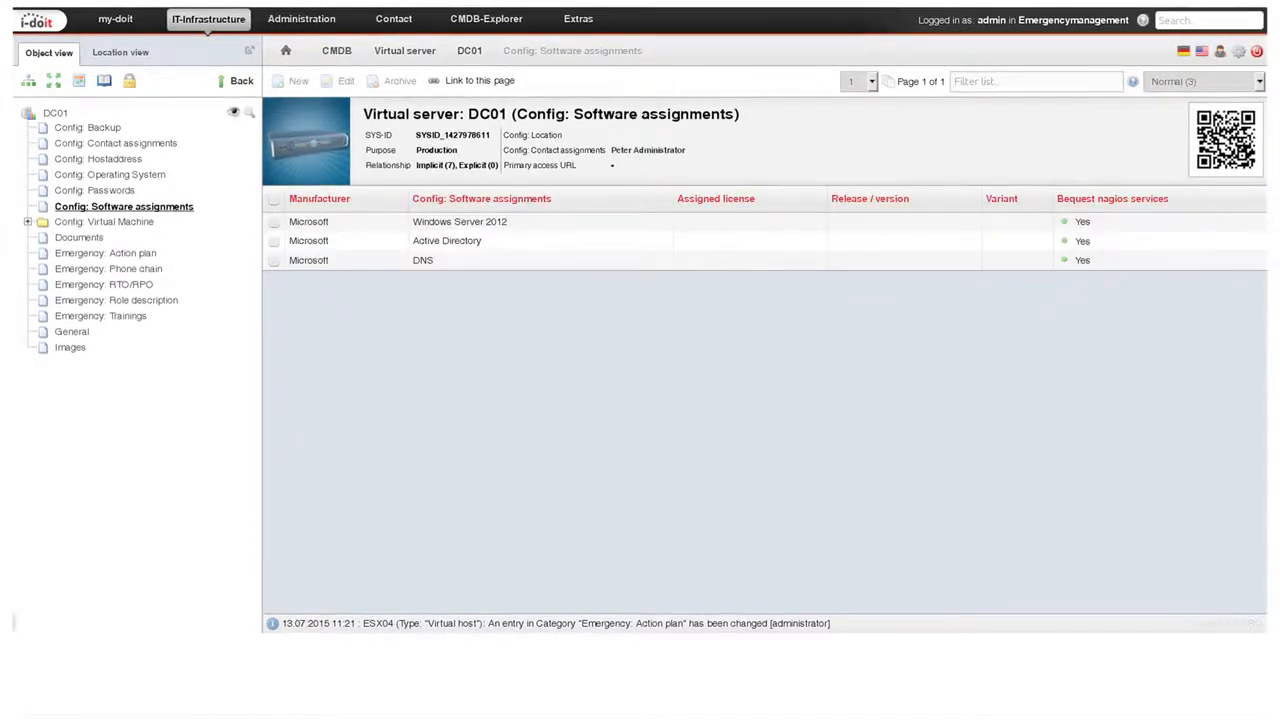
{"action": "left_click", "coordinate": [121, 143]}
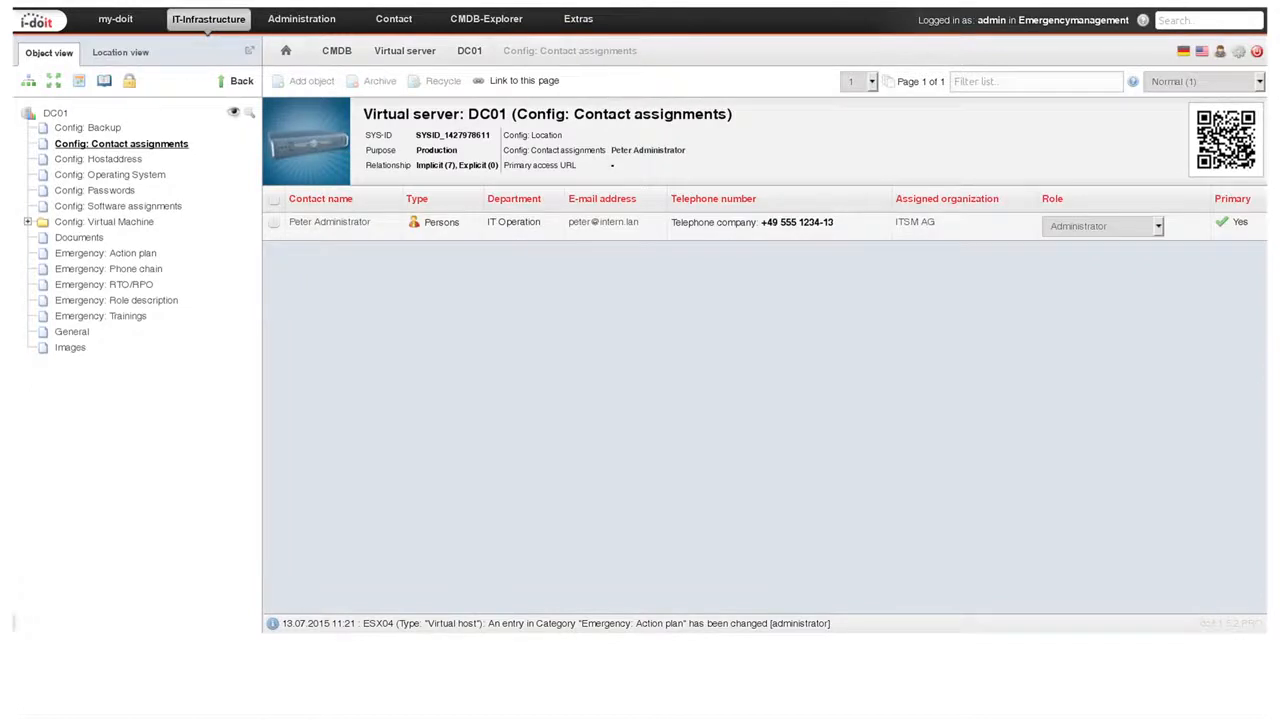
{"action": "left_click", "coordinate": [87, 127]}
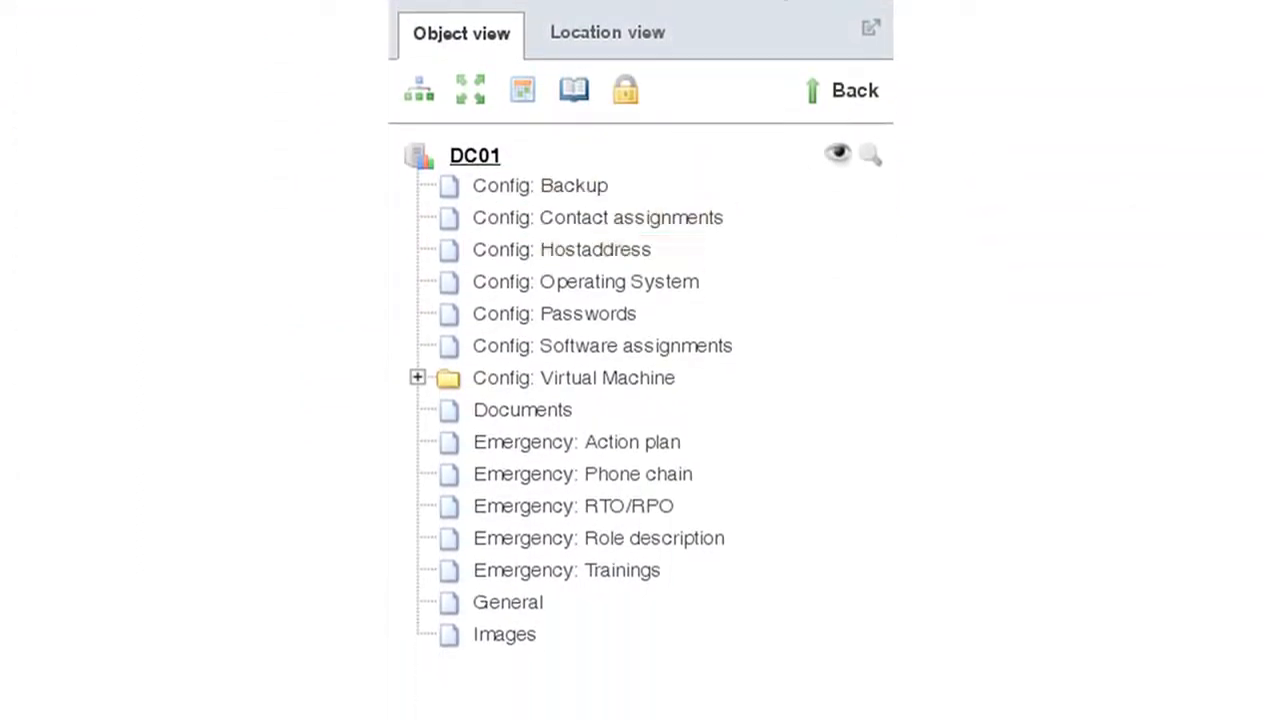
Open DC01's Images category showing the server's dependency diagram
{"action": "left_click", "coordinate": [602, 345]}
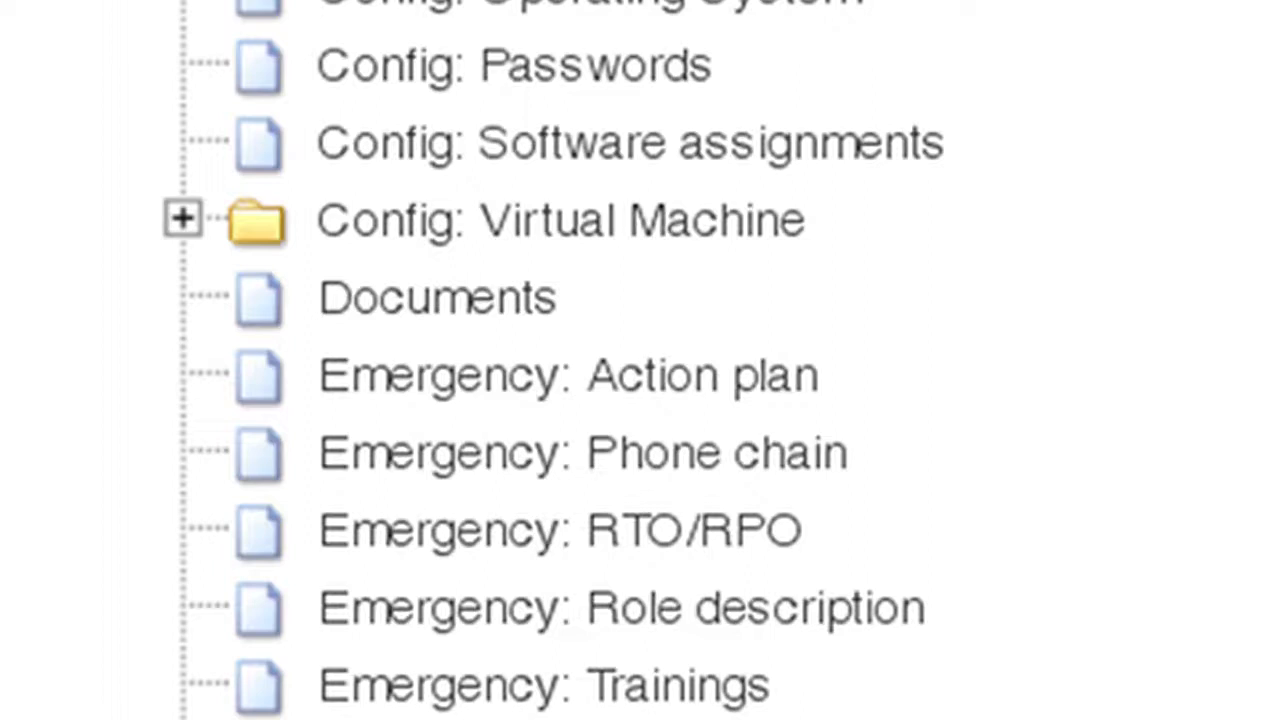
{"action": "left_click", "coordinate": [567, 375]}
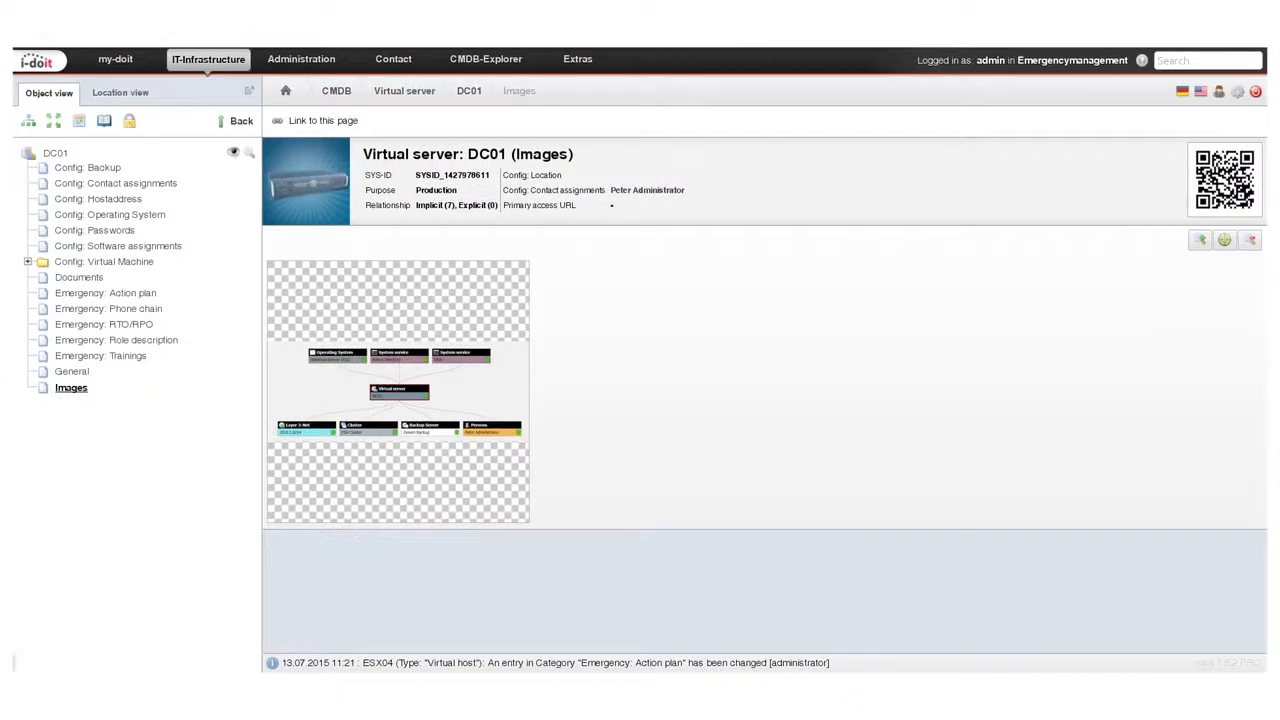
Enlarge the dependency diagram, then open the Emergency plan template under Extras > Documents
{"action": "left_click", "coordinate": [397, 390]}
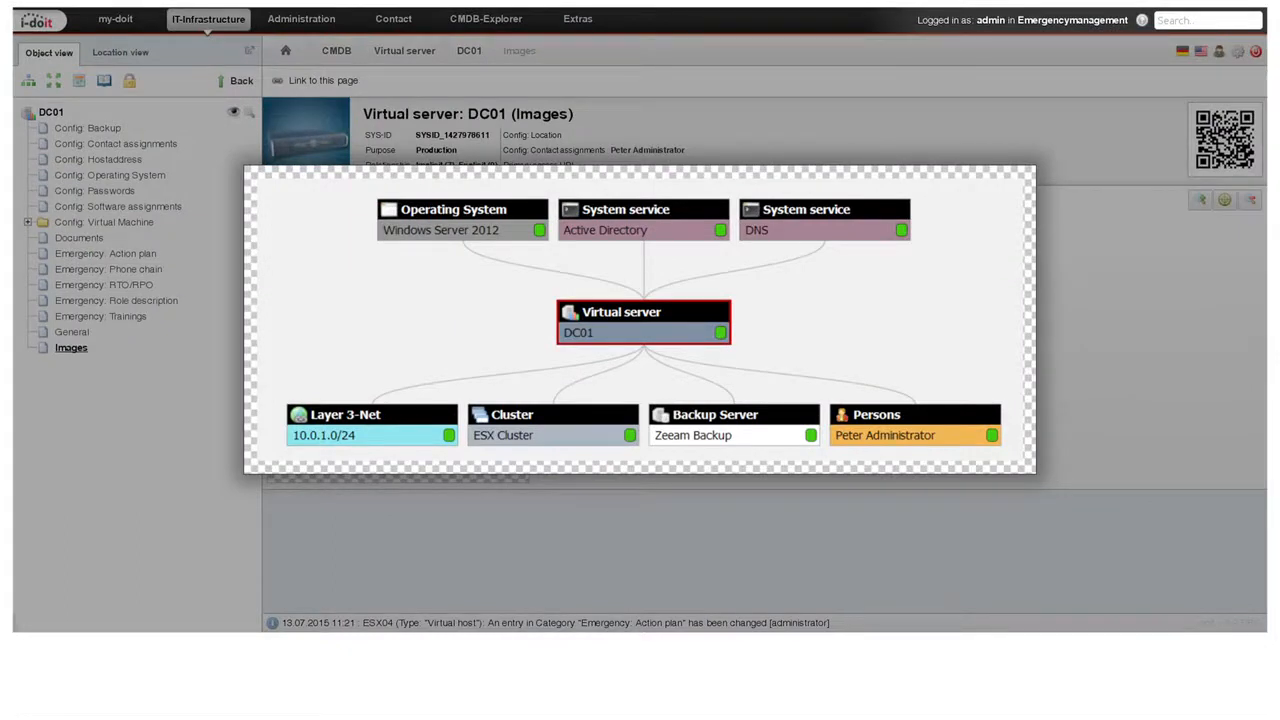
{"action": "left_click", "coordinate": [80, 238]}
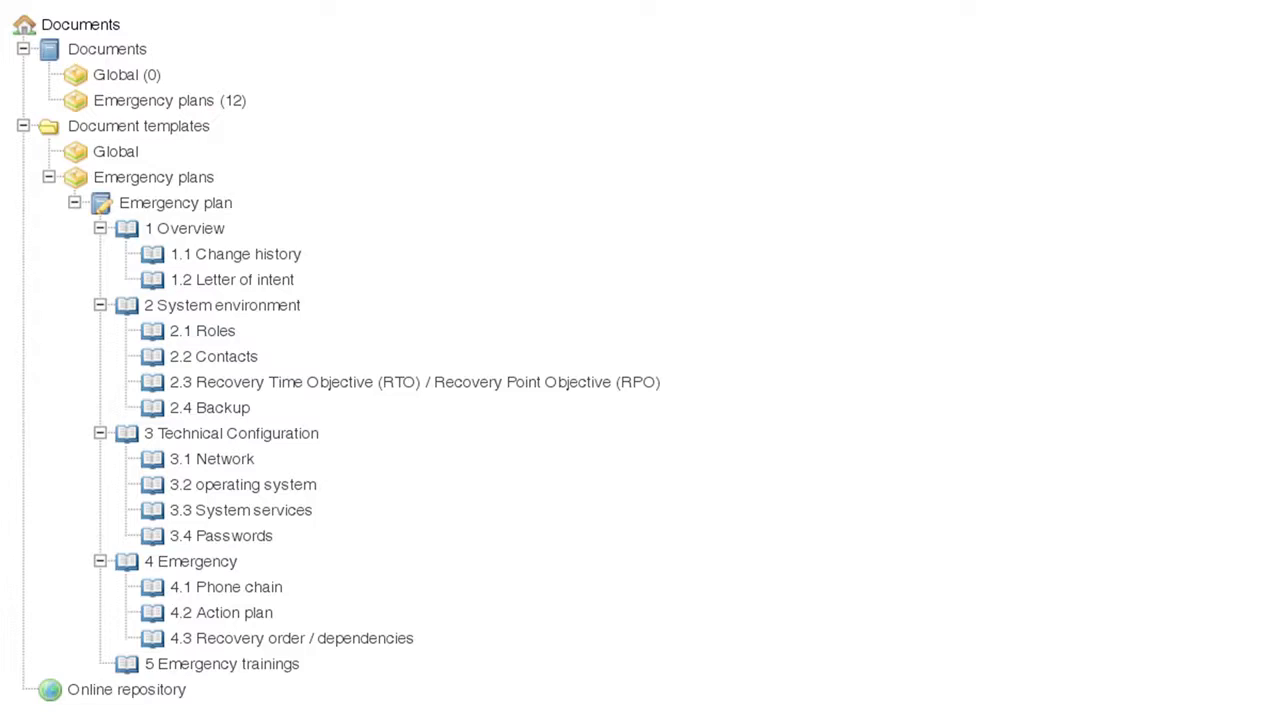
{"action": "left_click", "coordinate": [211, 458]}
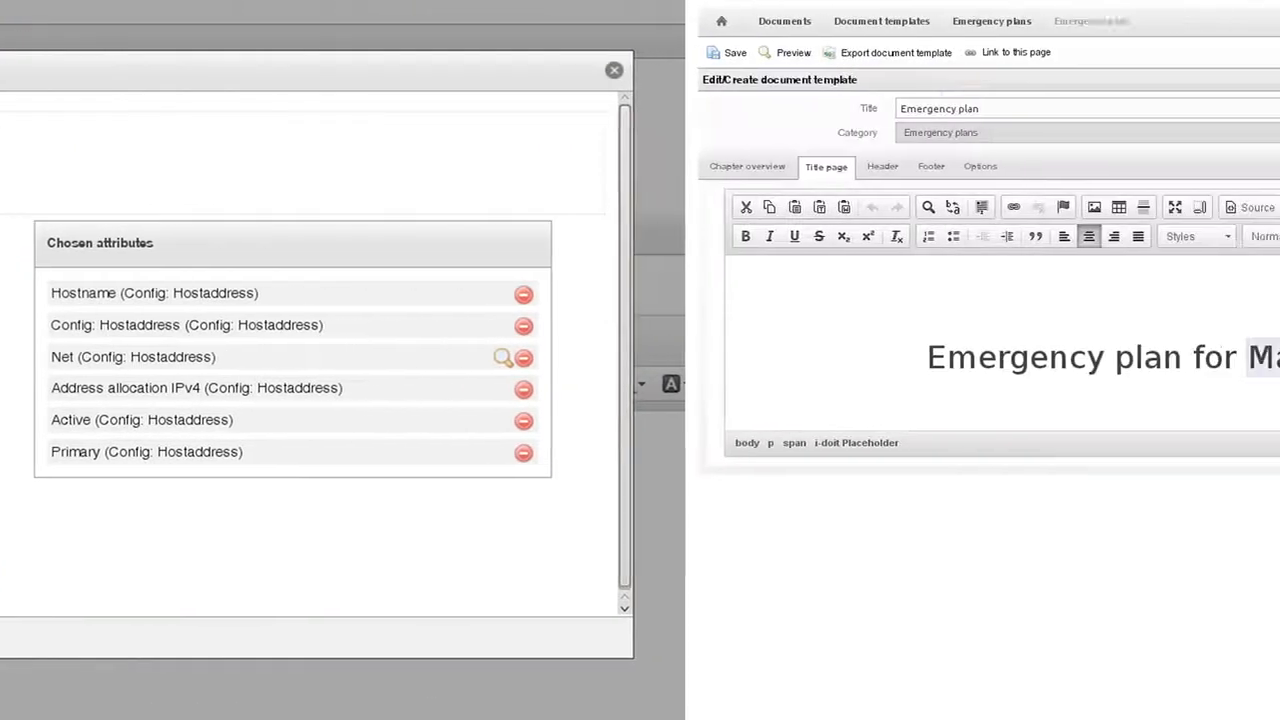
Close attribute selection and review the template's title page, header and footer content
{"action": "left_click", "coordinate": [613, 69]}
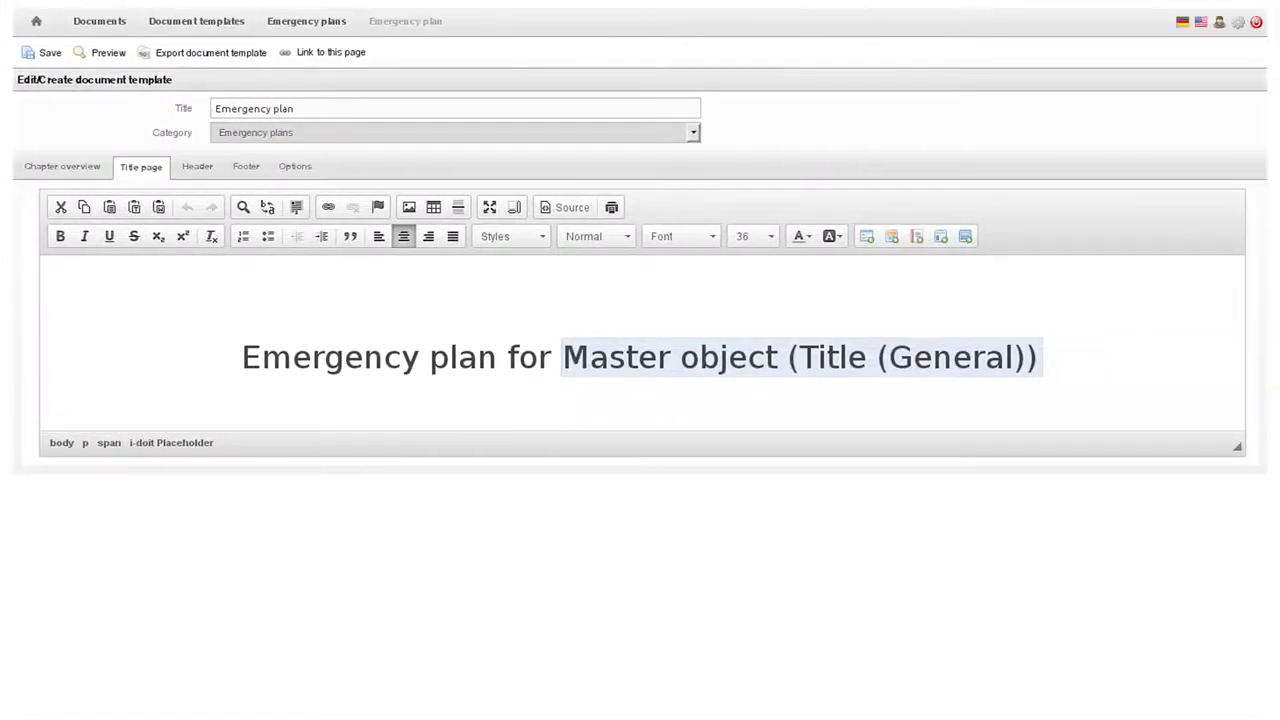
{"action": "left_click", "coordinate": [197, 166]}
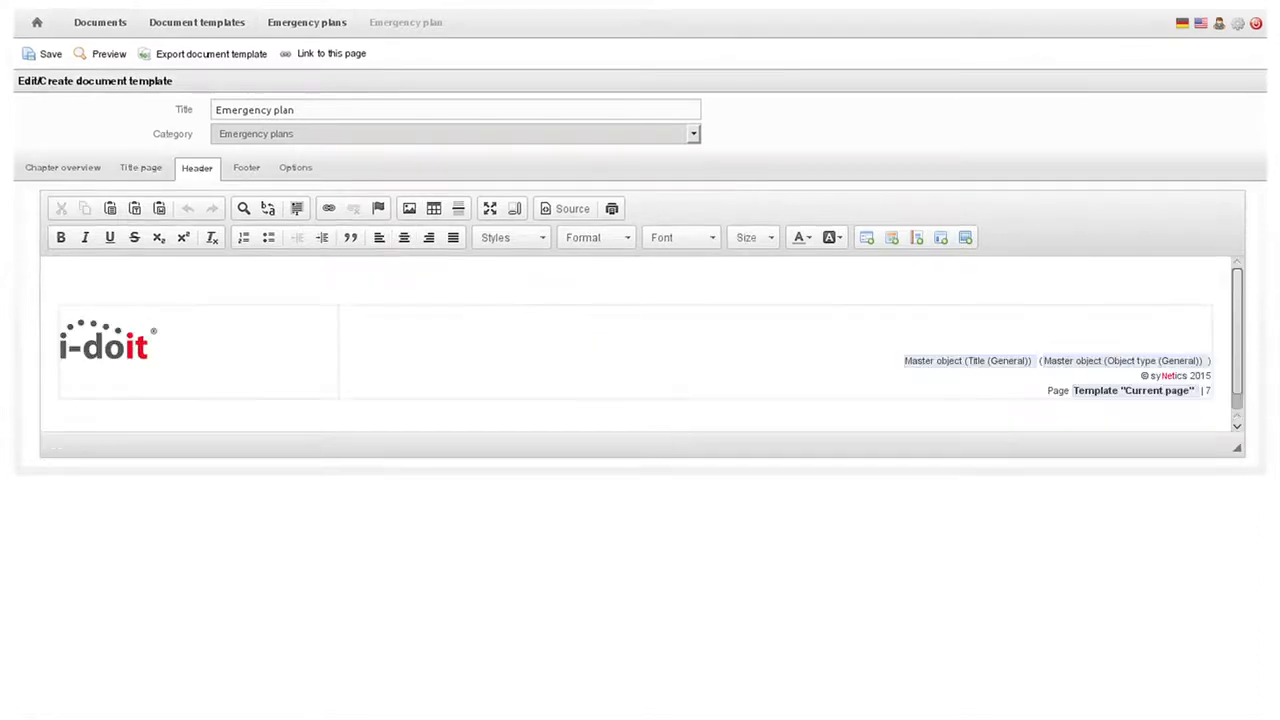
{"action": "left_click", "coordinate": [245, 166]}
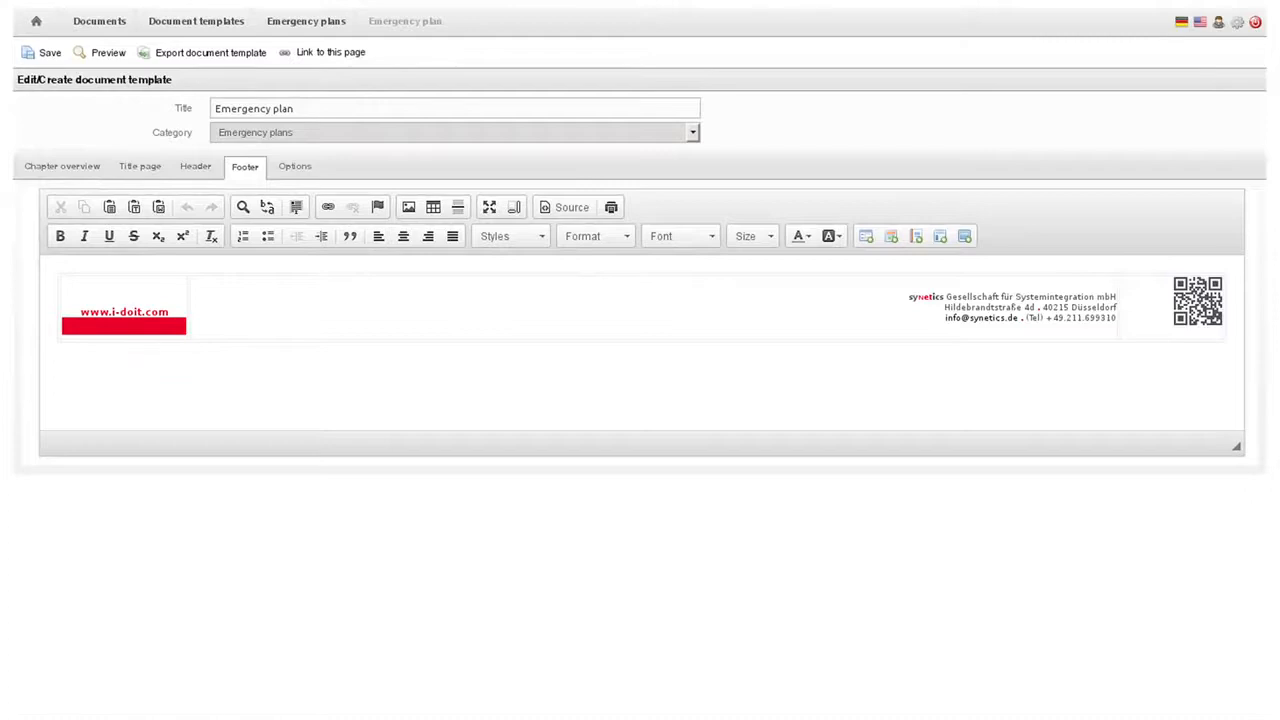
{"action": "left_click", "coordinate": [294, 166]}
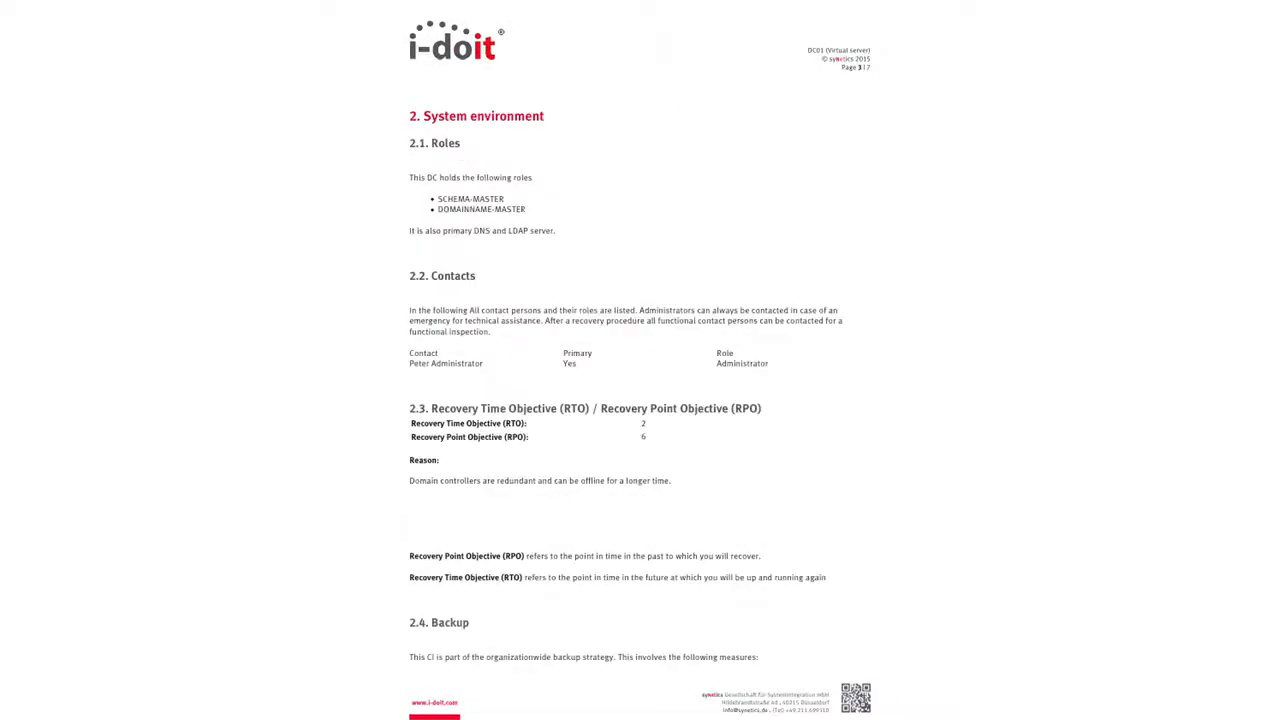
Scroll through the DC01 emergency plan PDF to the recovery order diagram
{"action": "scroll", "scroll_direction": "down", "scroll_amount": 3}
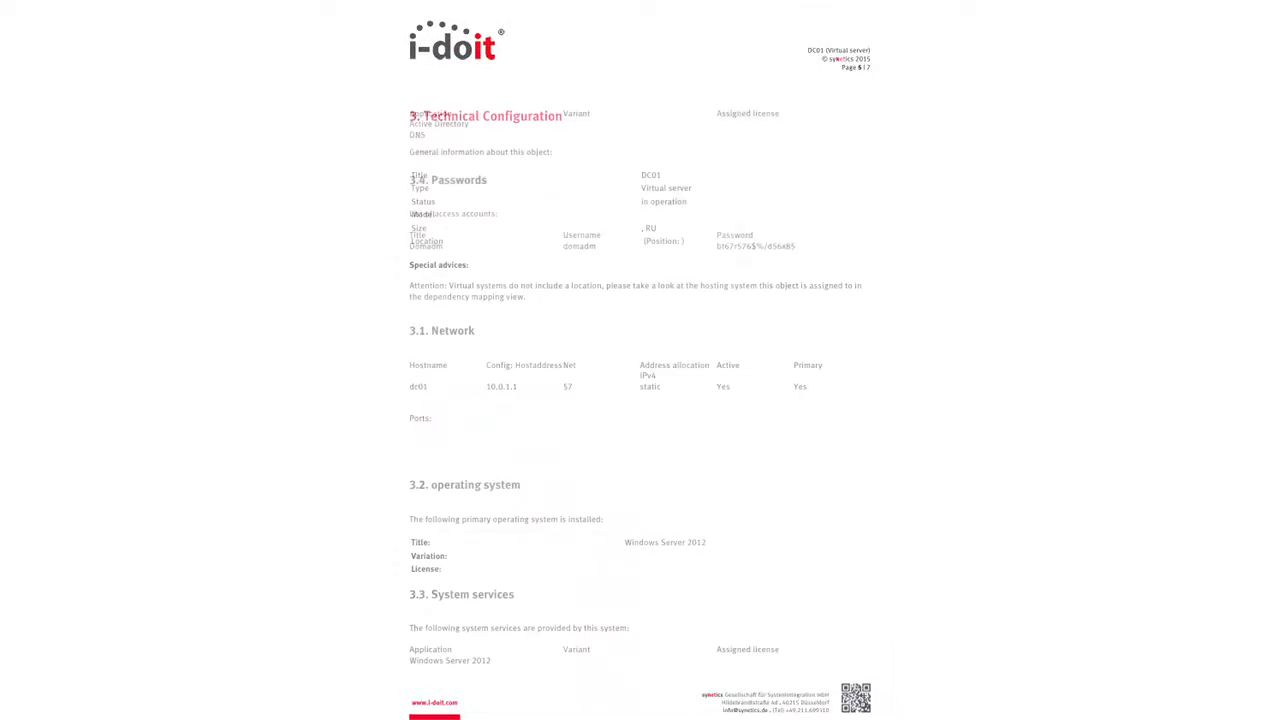
{"action": "scroll", "scroll_direction": "down", "scroll_amount": 3}
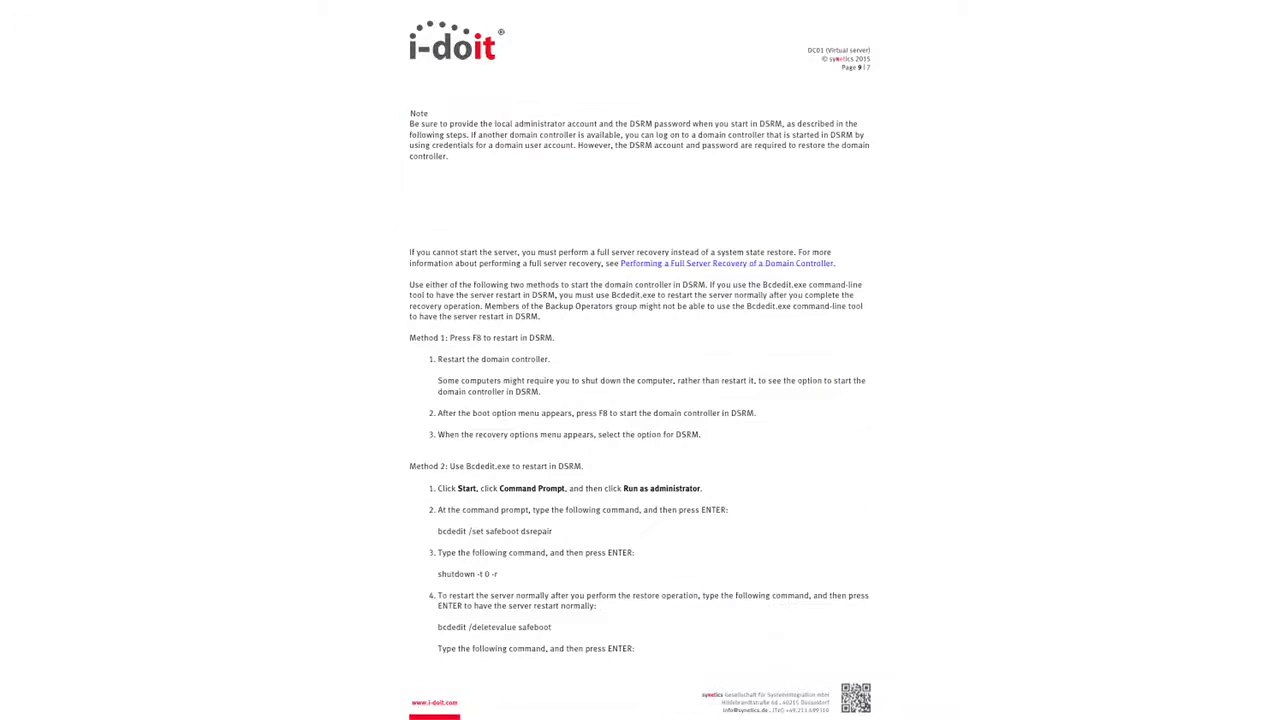
{"action": "scroll", "scroll_direction": "down", "scroll_amount": 3}
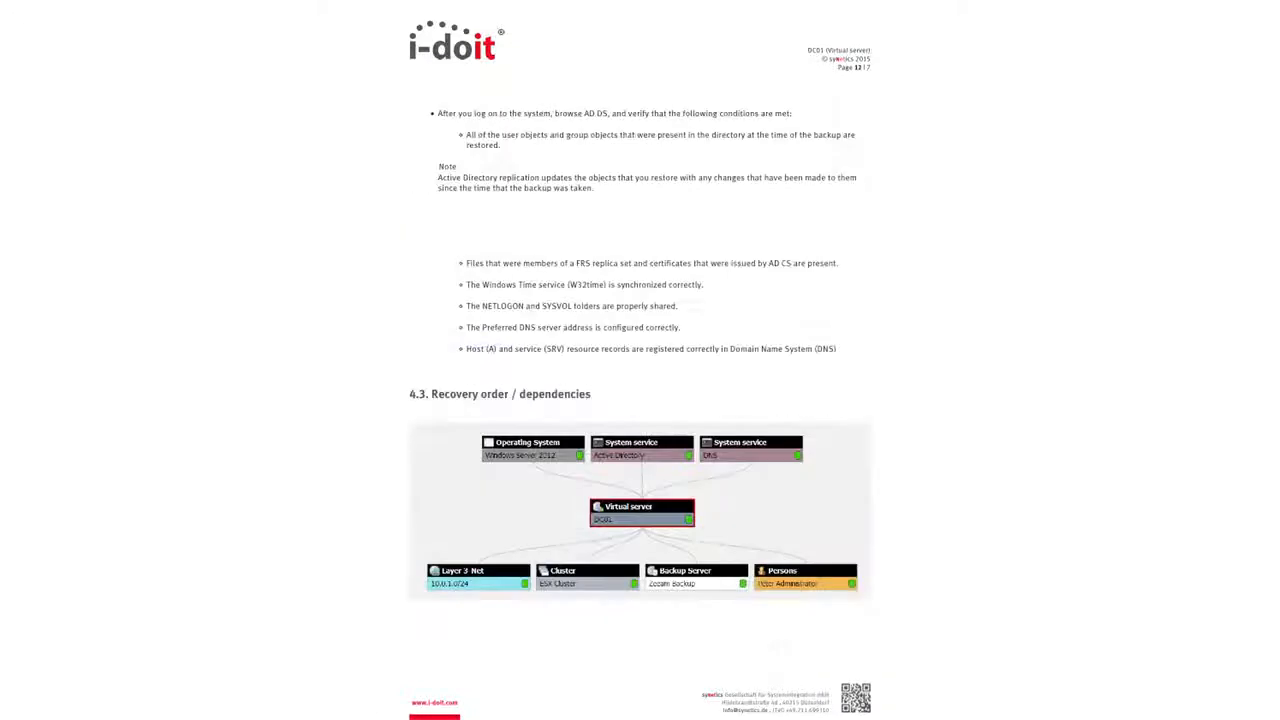